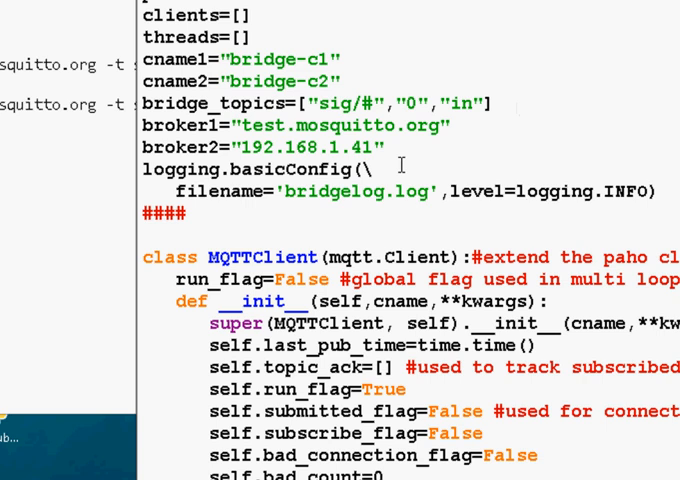
mouse_move(204, 126)
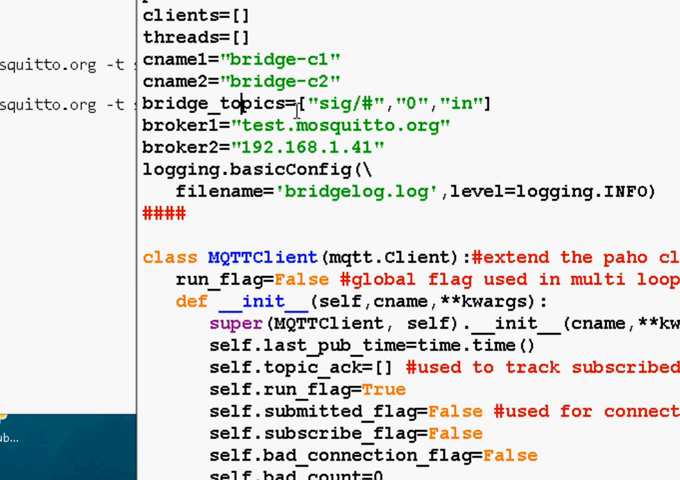
mouse_move(378, 98)
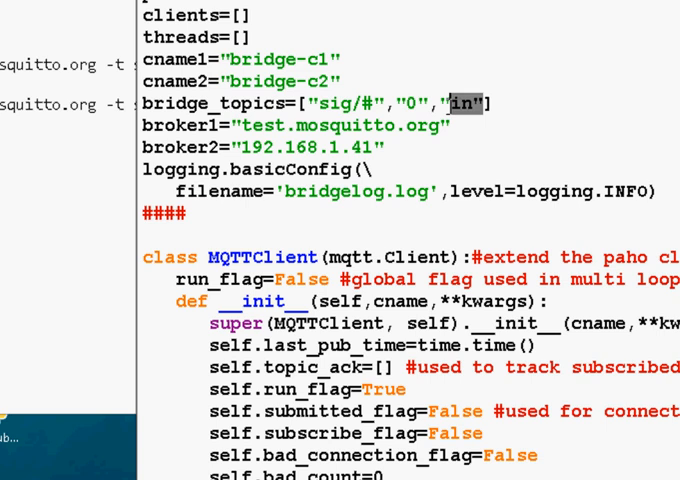
Publish a test message to sig/test so the subscriber console shows payload aaaavv.
click(458, 104)
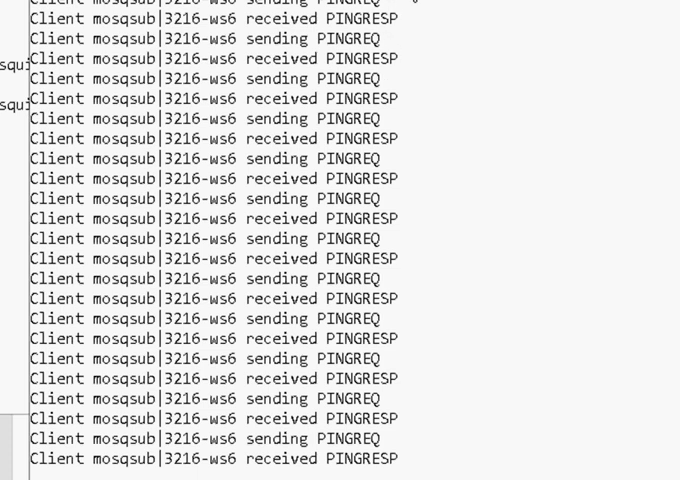
mouse_move(482, 98)
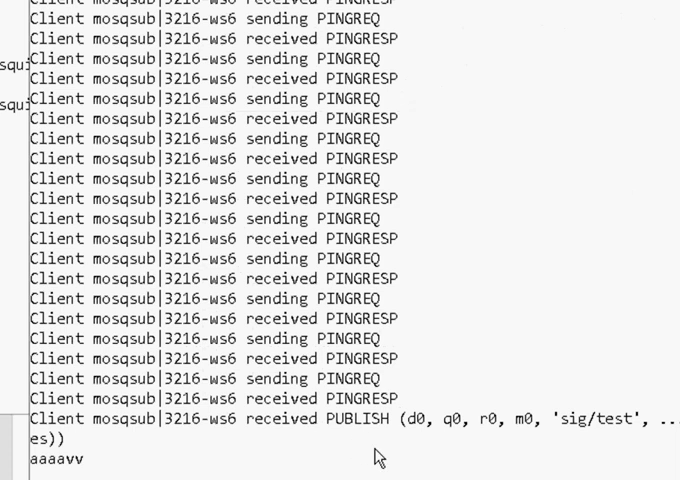
mouse_move(424, 450)
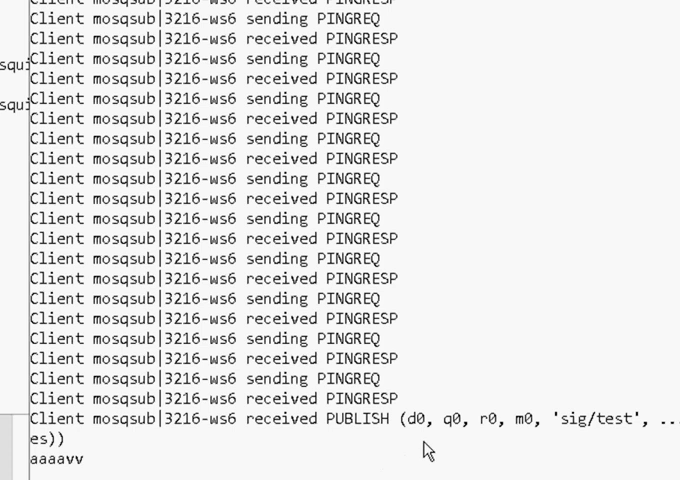